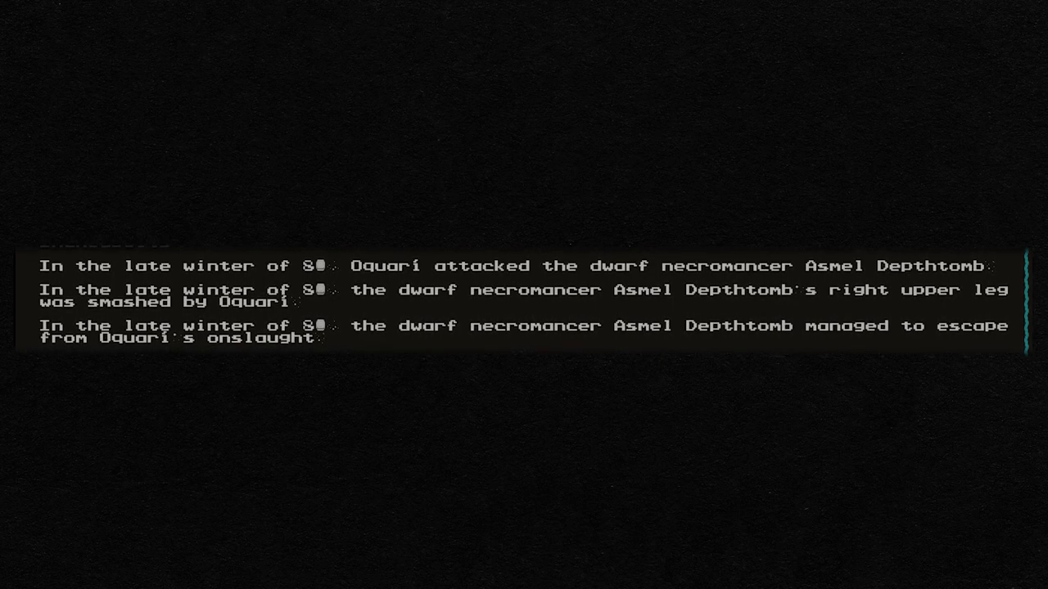
# Step: Drag out a thin brown bristle spike along the red mouth's inner edge
pyautogui.scroll(-3)
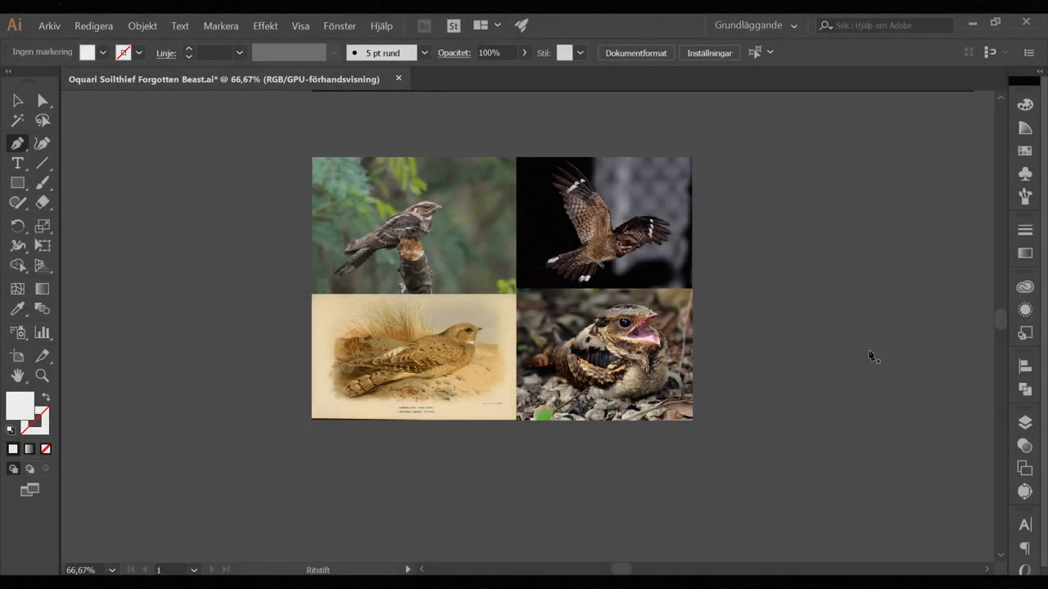
pyautogui.scroll(3)
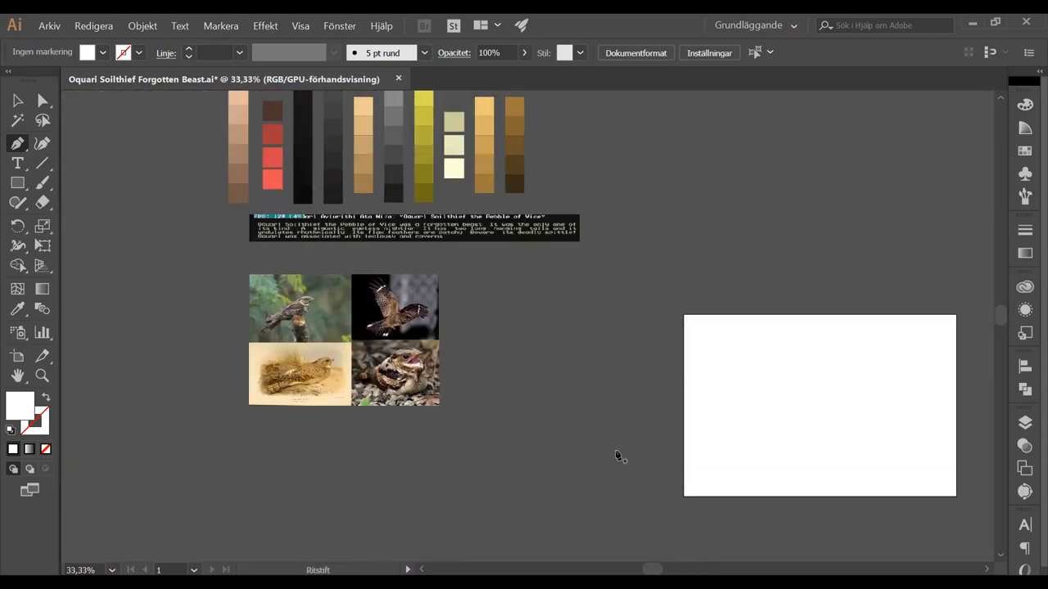
pyautogui.moveTo(567, 451)
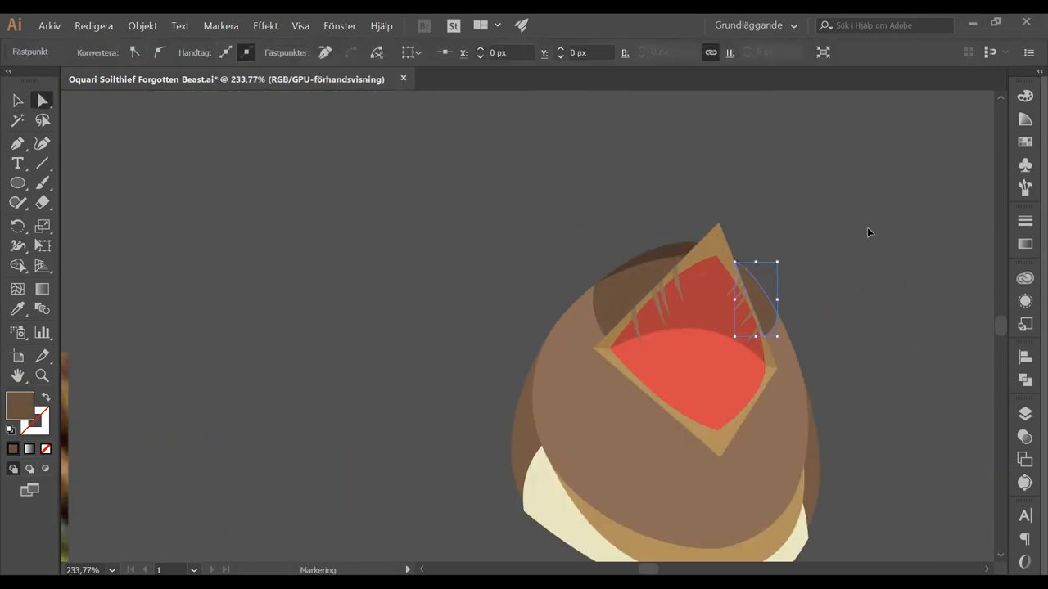
pyautogui.moveTo(753, 299); pyautogui.dragTo(471, 445)
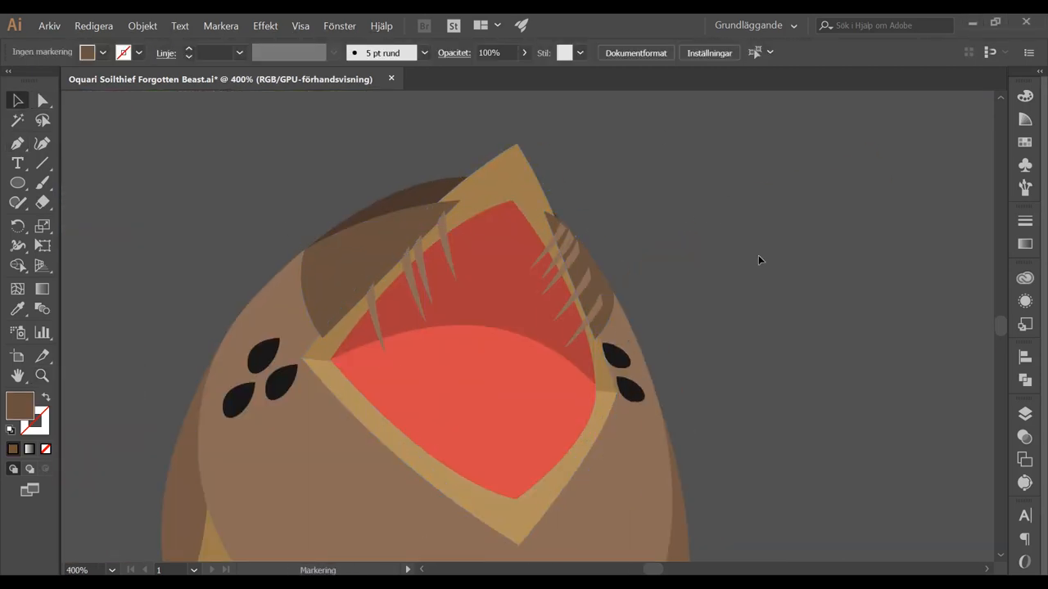
# Step: Place a small black oval spot beside the mouth
pyautogui.click(487, 233)
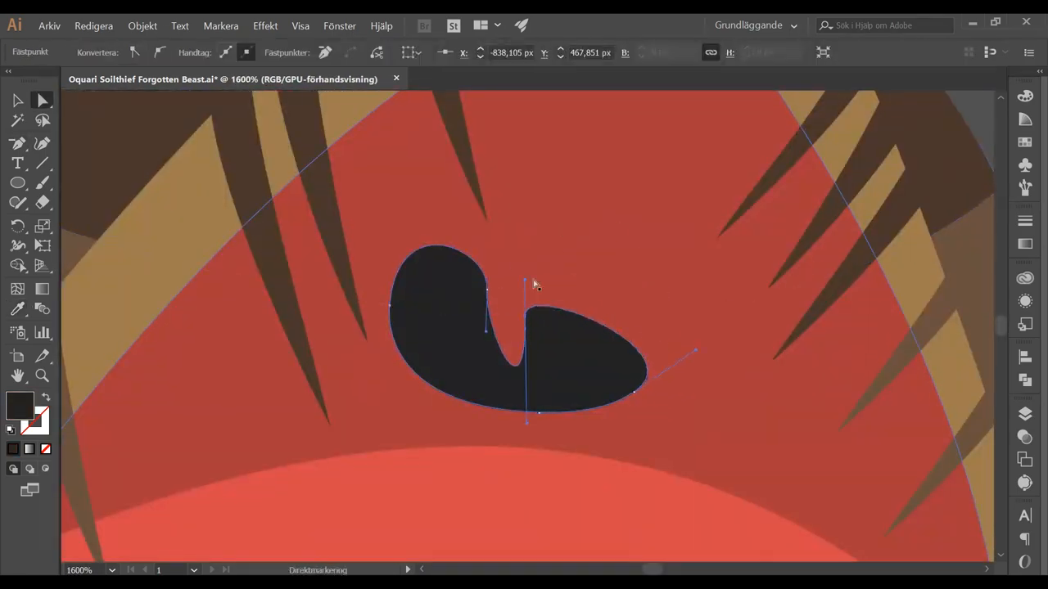
# Step: Switch to the Direct Selection tool to rework the dark mouth blob
pyautogui.click(18, 100)
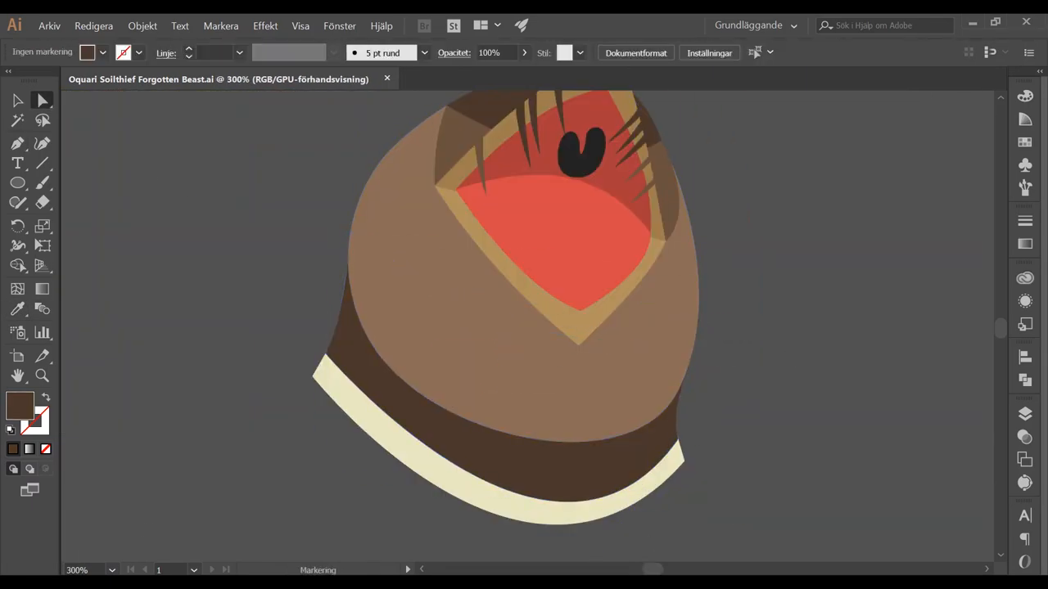
pyautogui.click(17, 143)
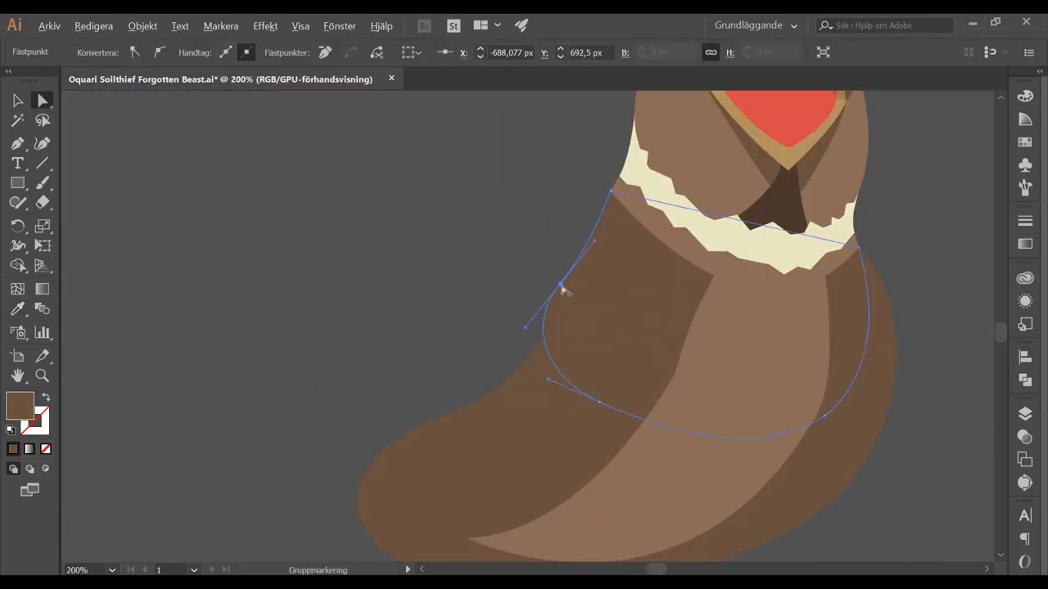
# Step: Drag an anchor of the light brown belly patch outward to widen it
pyautogui.moveTo(561, 289); pyautogui.dragTo(691, 331)
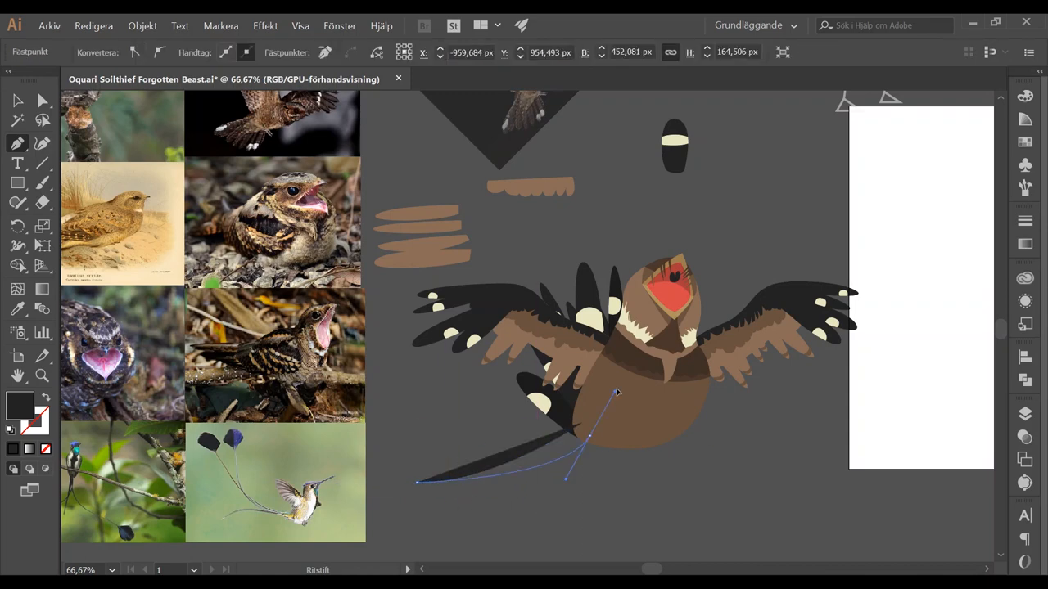
# Step: Pick the Pen tool for drawing the tapering black tail plume
pyautogui.click(18, 99)
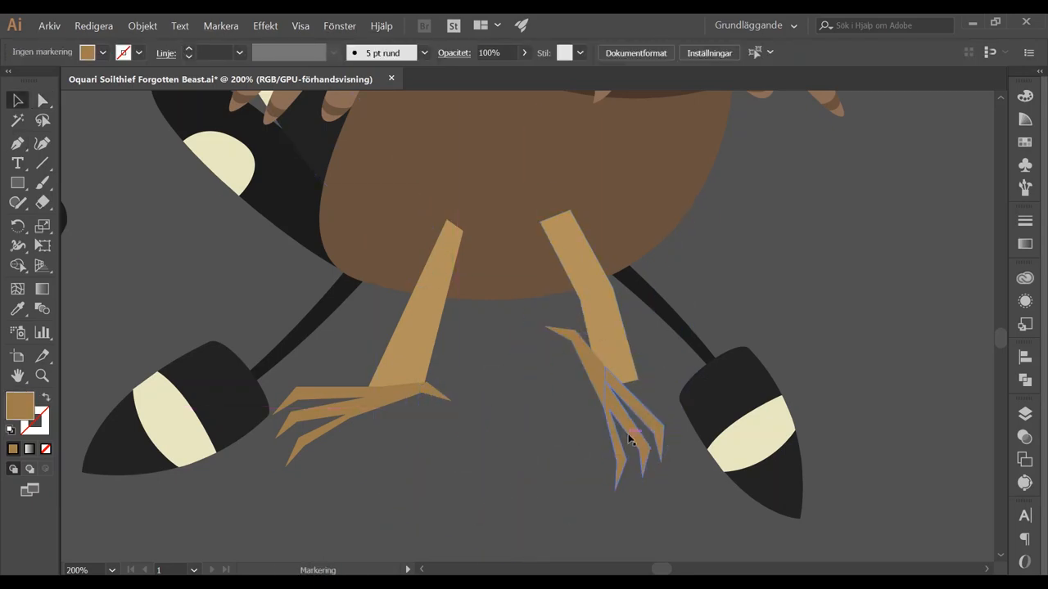
# Step: Move a pasted claw shape up onto the right leg's foot
pyautogui.moveTo(630, 442); pyautogui.dragTo(561, 307)
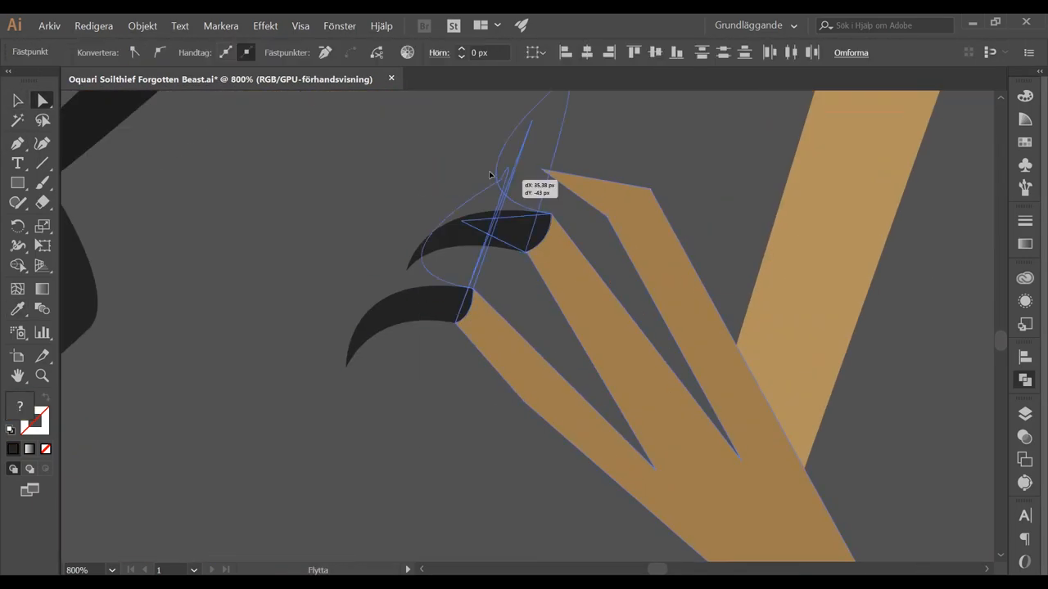
# Step: Bend a black talon into a sharper hooked claw
pyautogui.moveTo(489, 175); pyautogui.dragTo(626, 195)
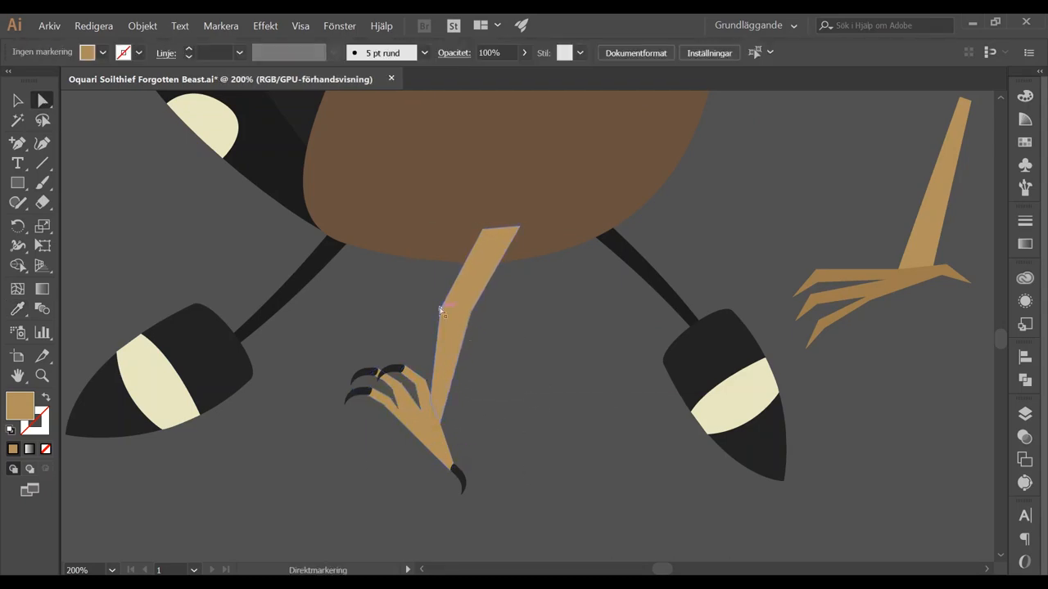
# Step: Adjust the tan leg's outline, then start a new path over the body
pyautogui.moveTo(442, 311); pyautogui.dragTo(532, 246)
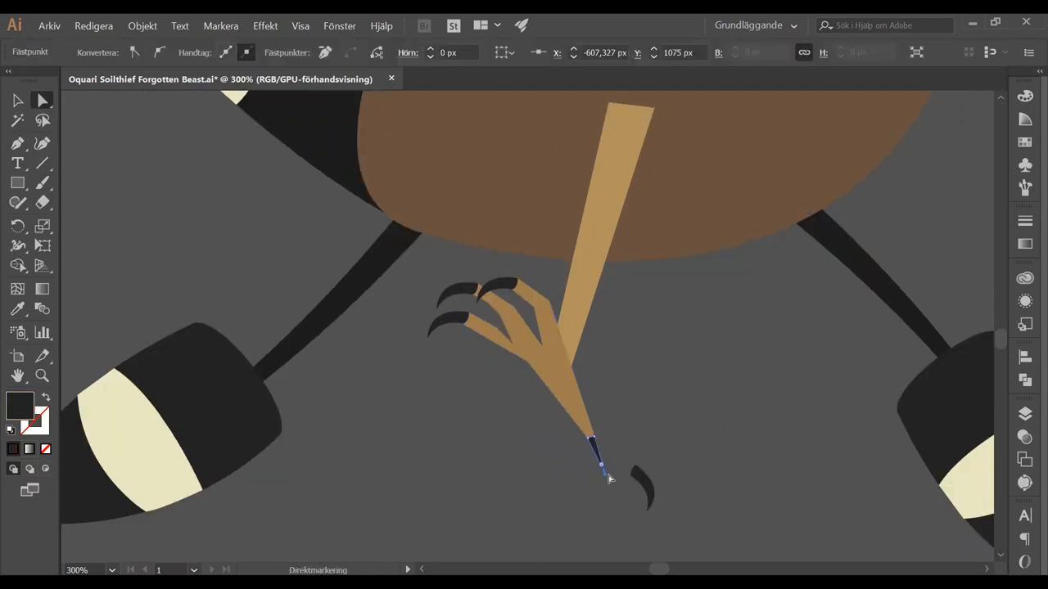
pyautogui.click(17, 144)
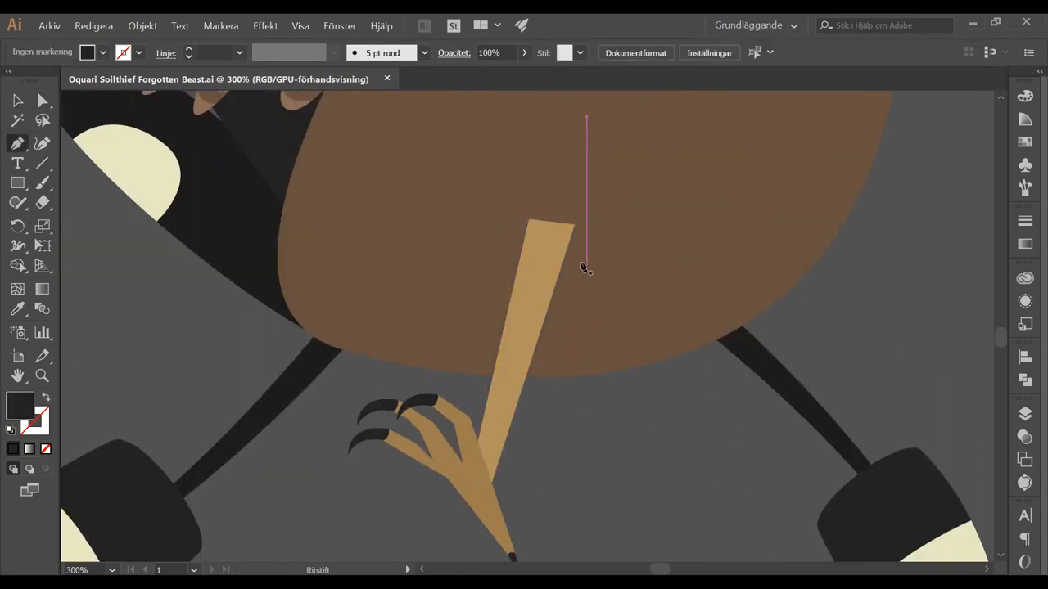